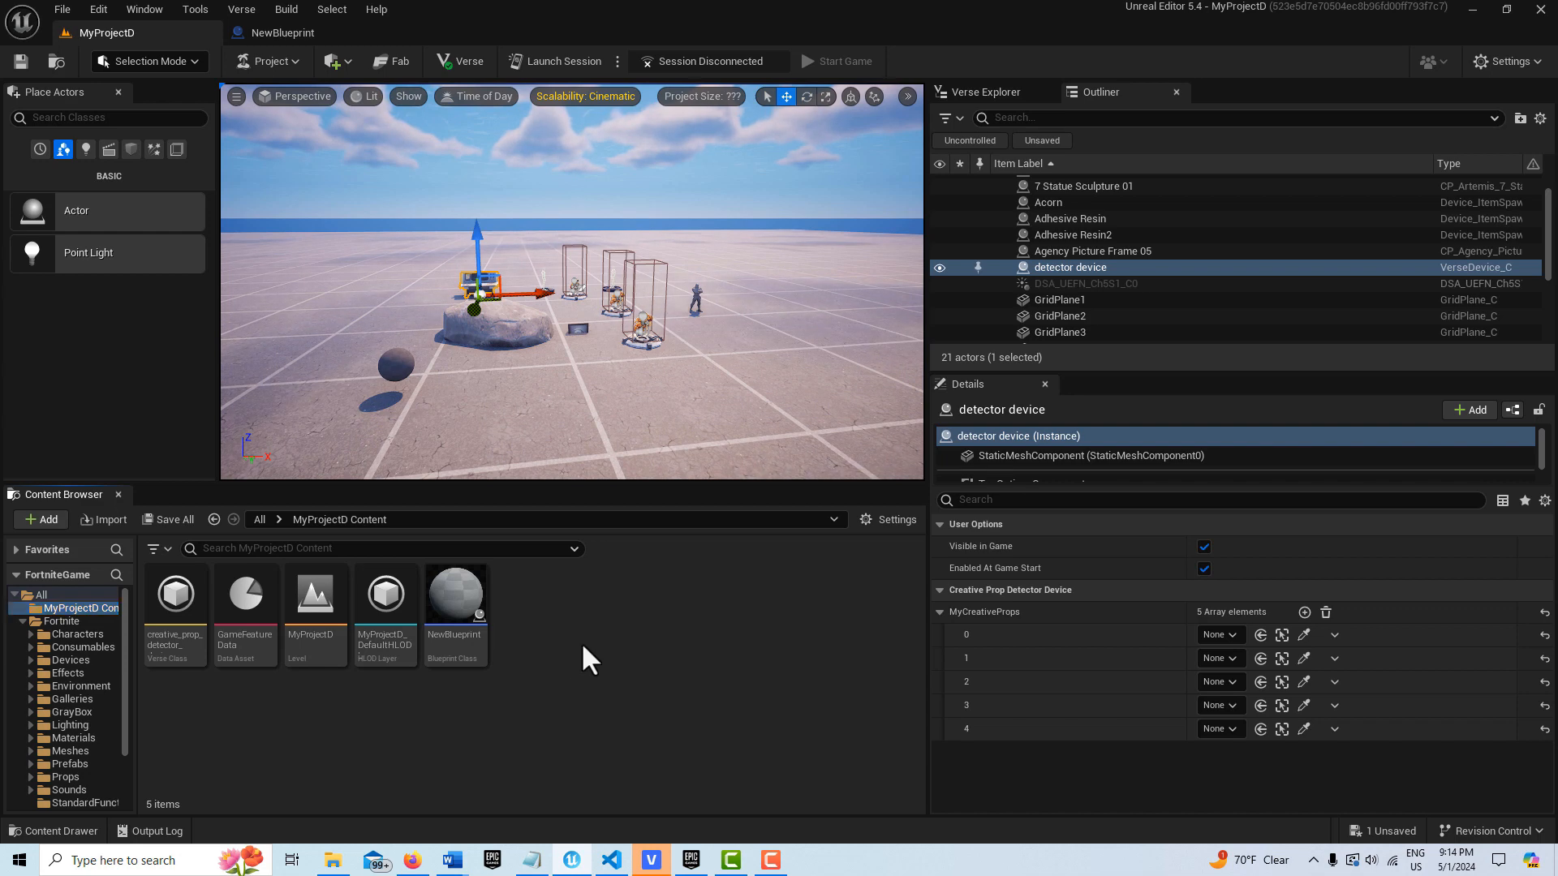
Create a new Blueprint Class asset named NewBlueprint1 from the Content Browser Add menu
left_click(40, 520)
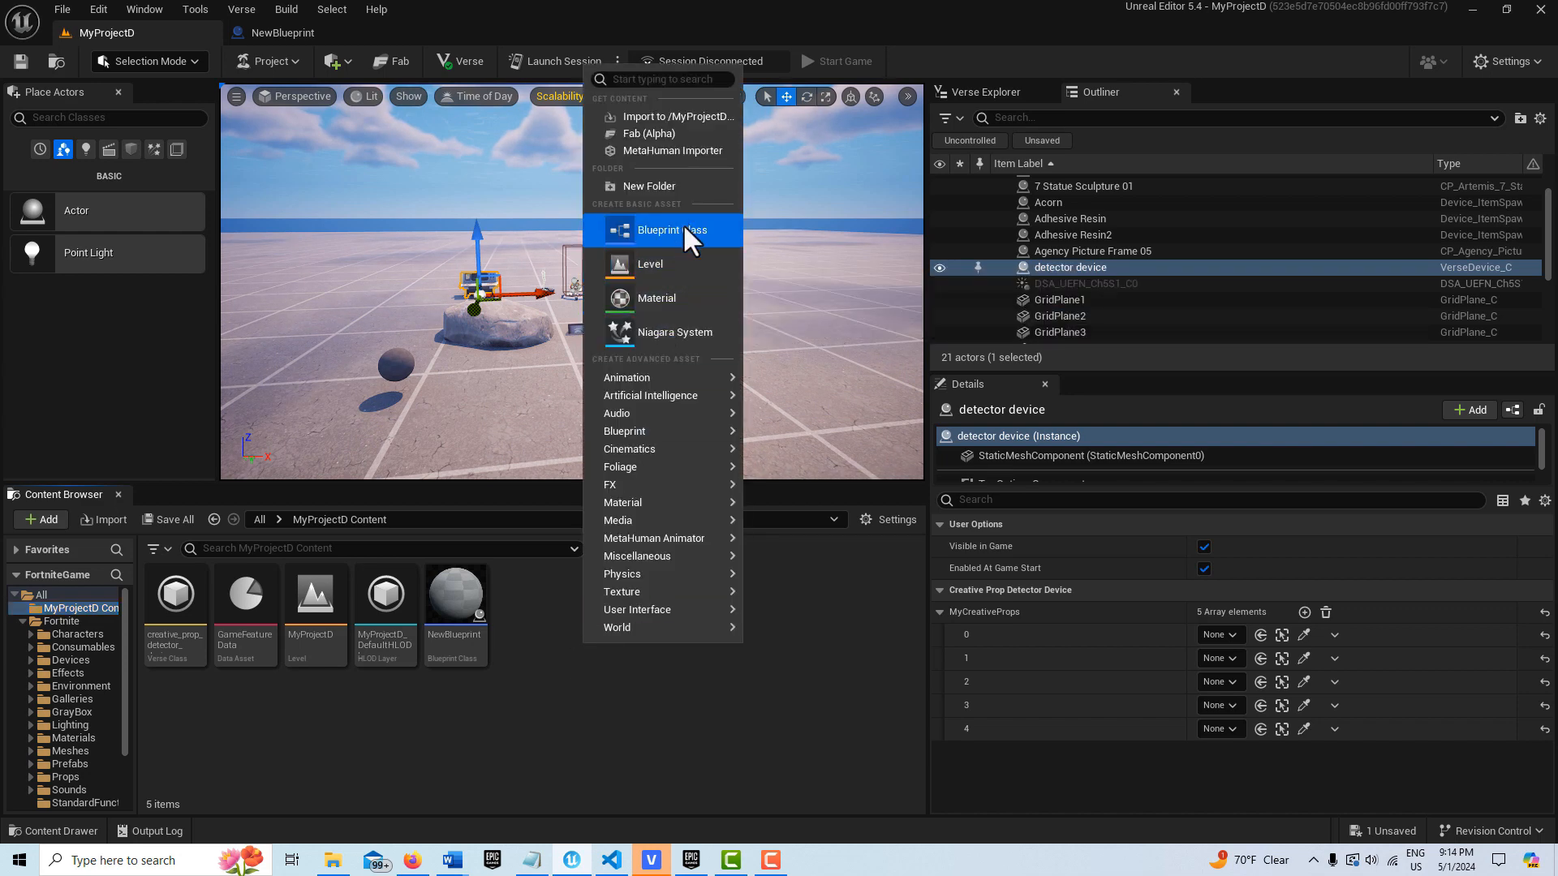
left_click(672, 229)
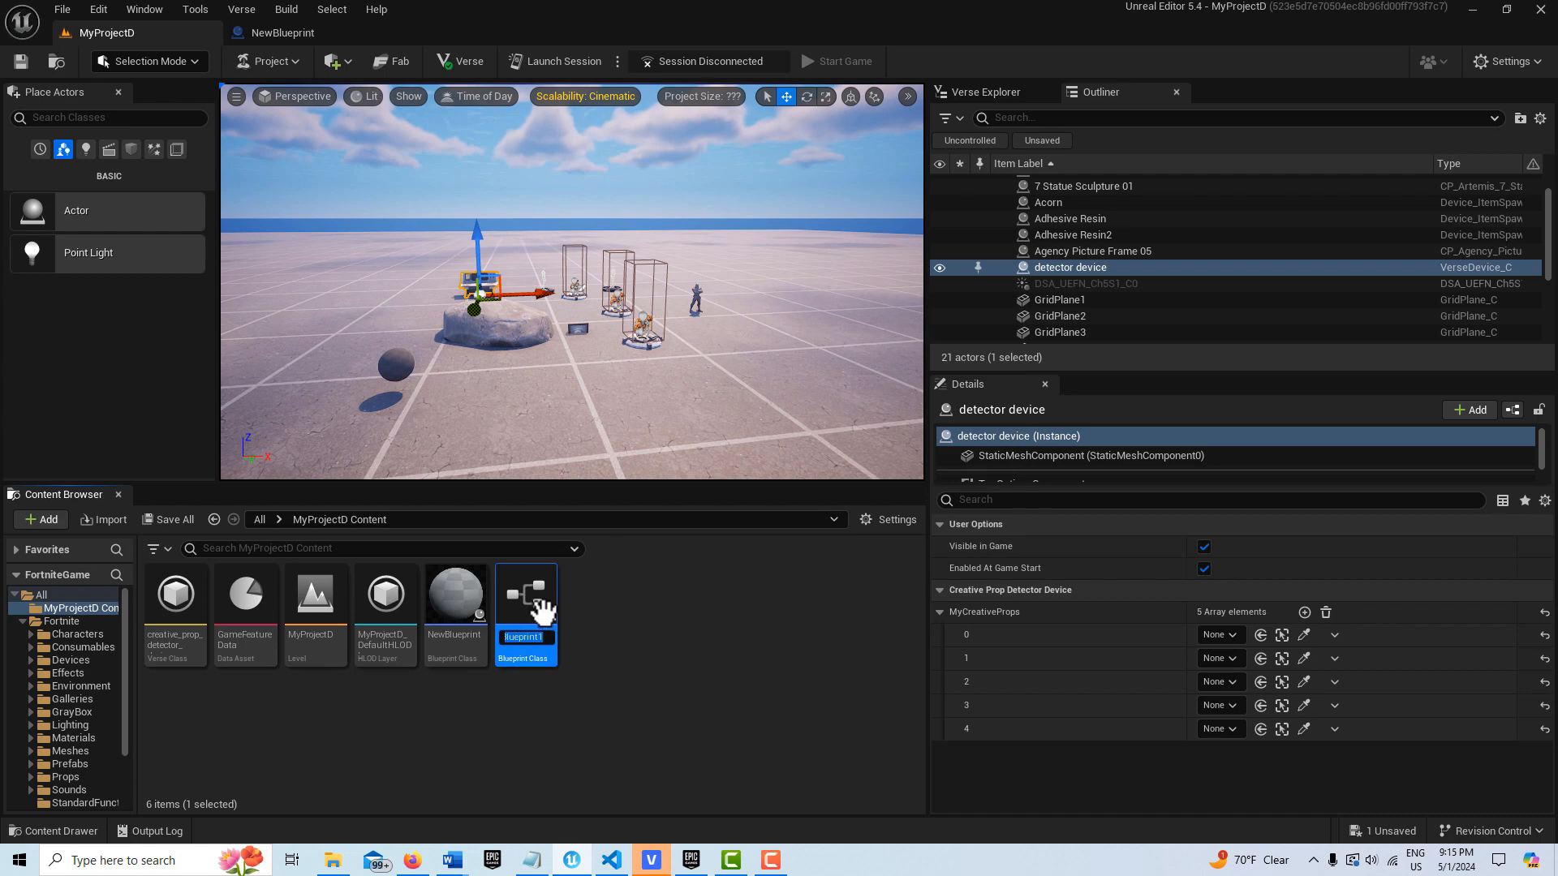
mouse_move(526, 596)
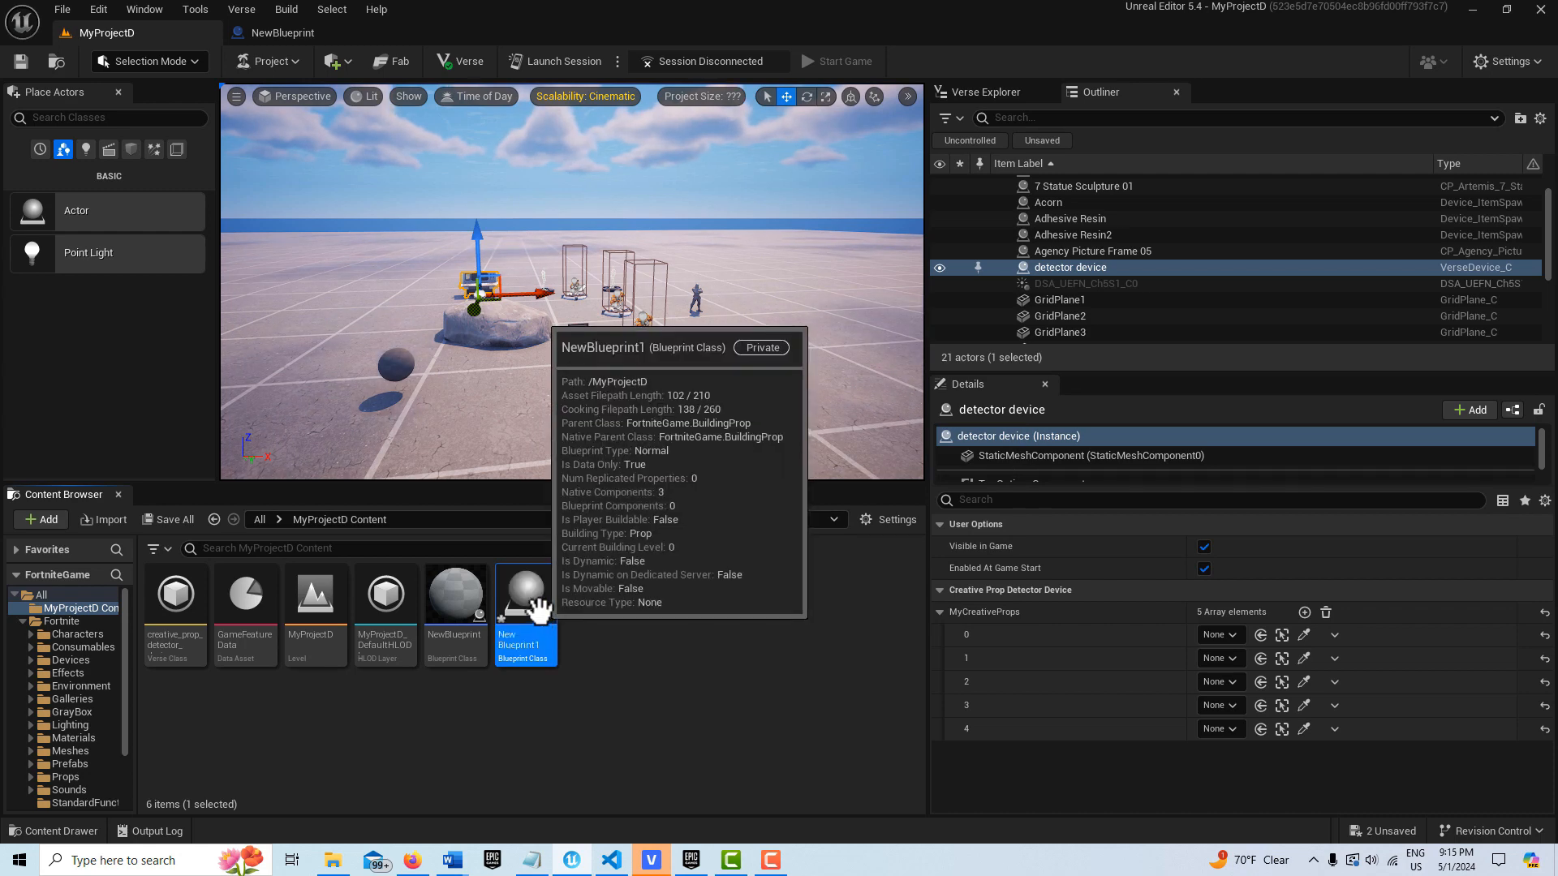
Assign the Road Straight Transition mesh to NewBlueprint1's Static Mesh Component in Class Defaults
double_click(524, 594)
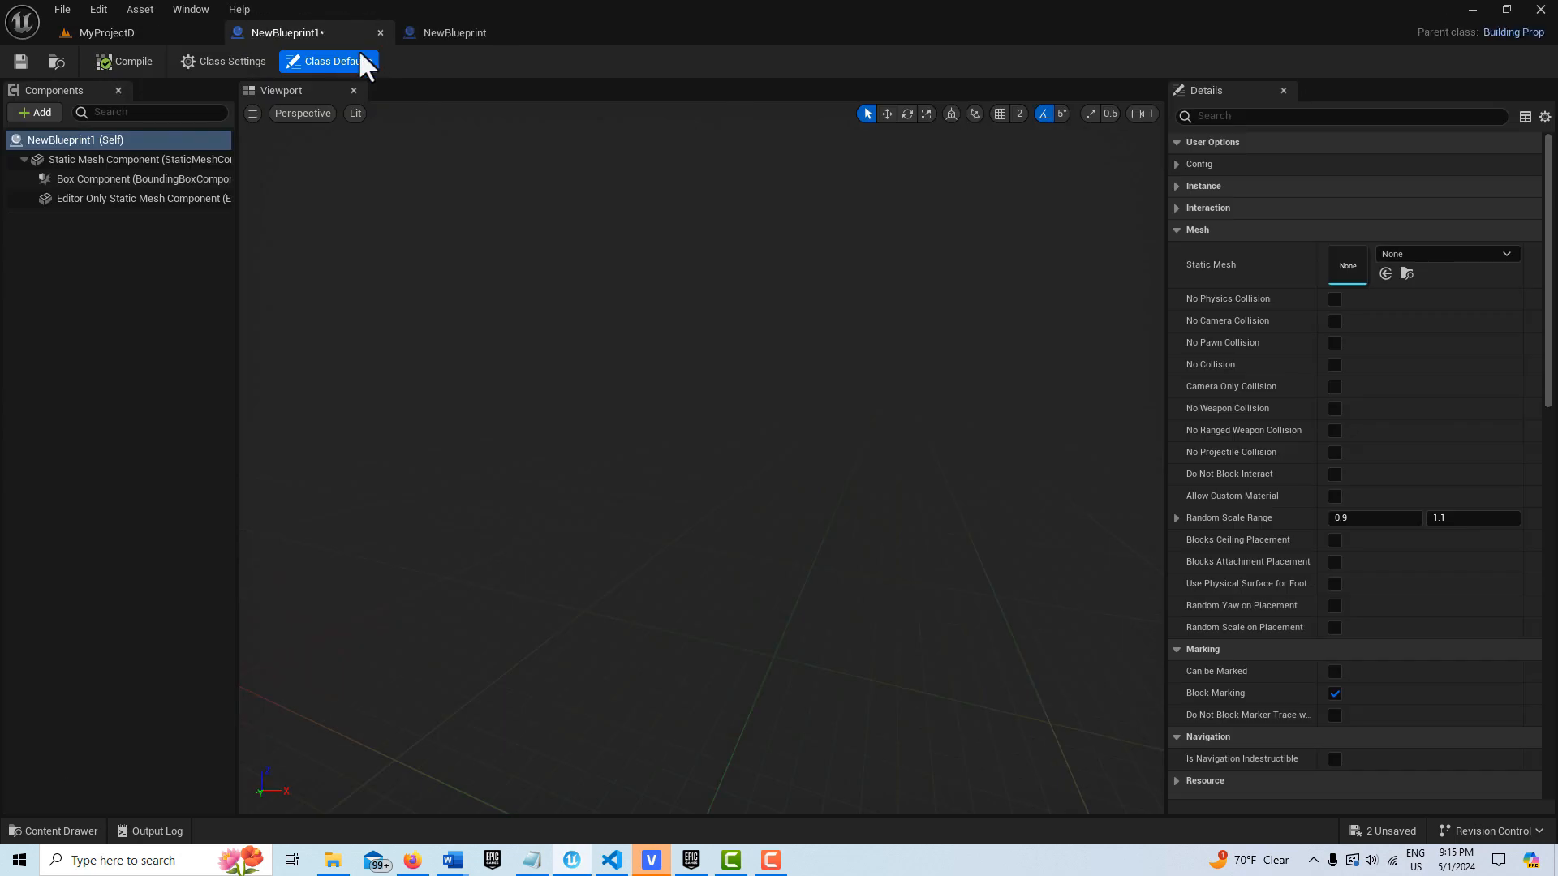
left_click(118, 159)
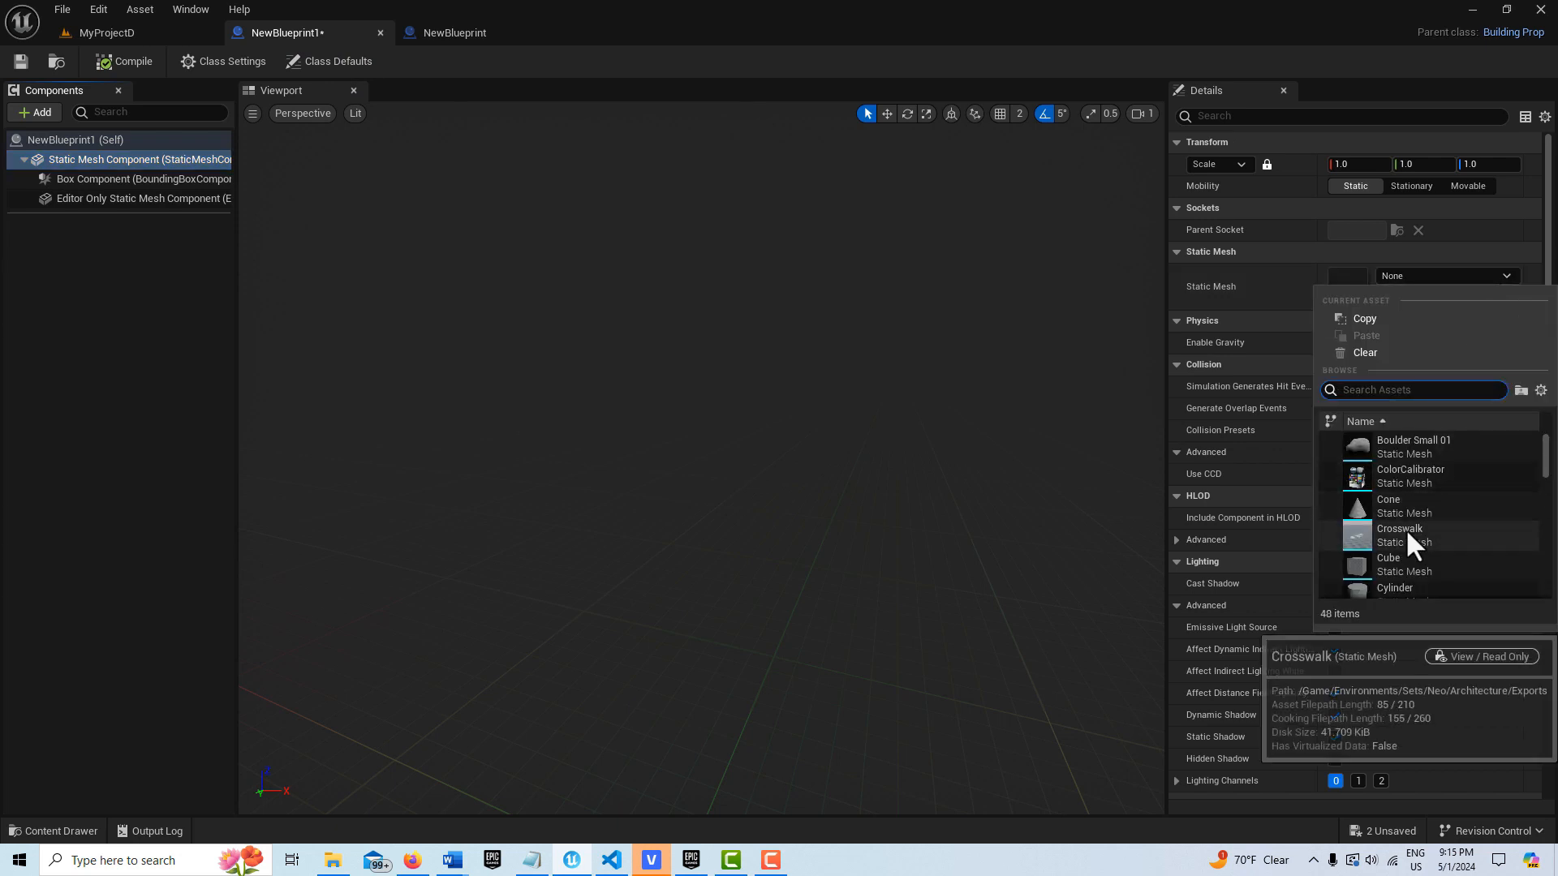
mouse_move(1514, 454)
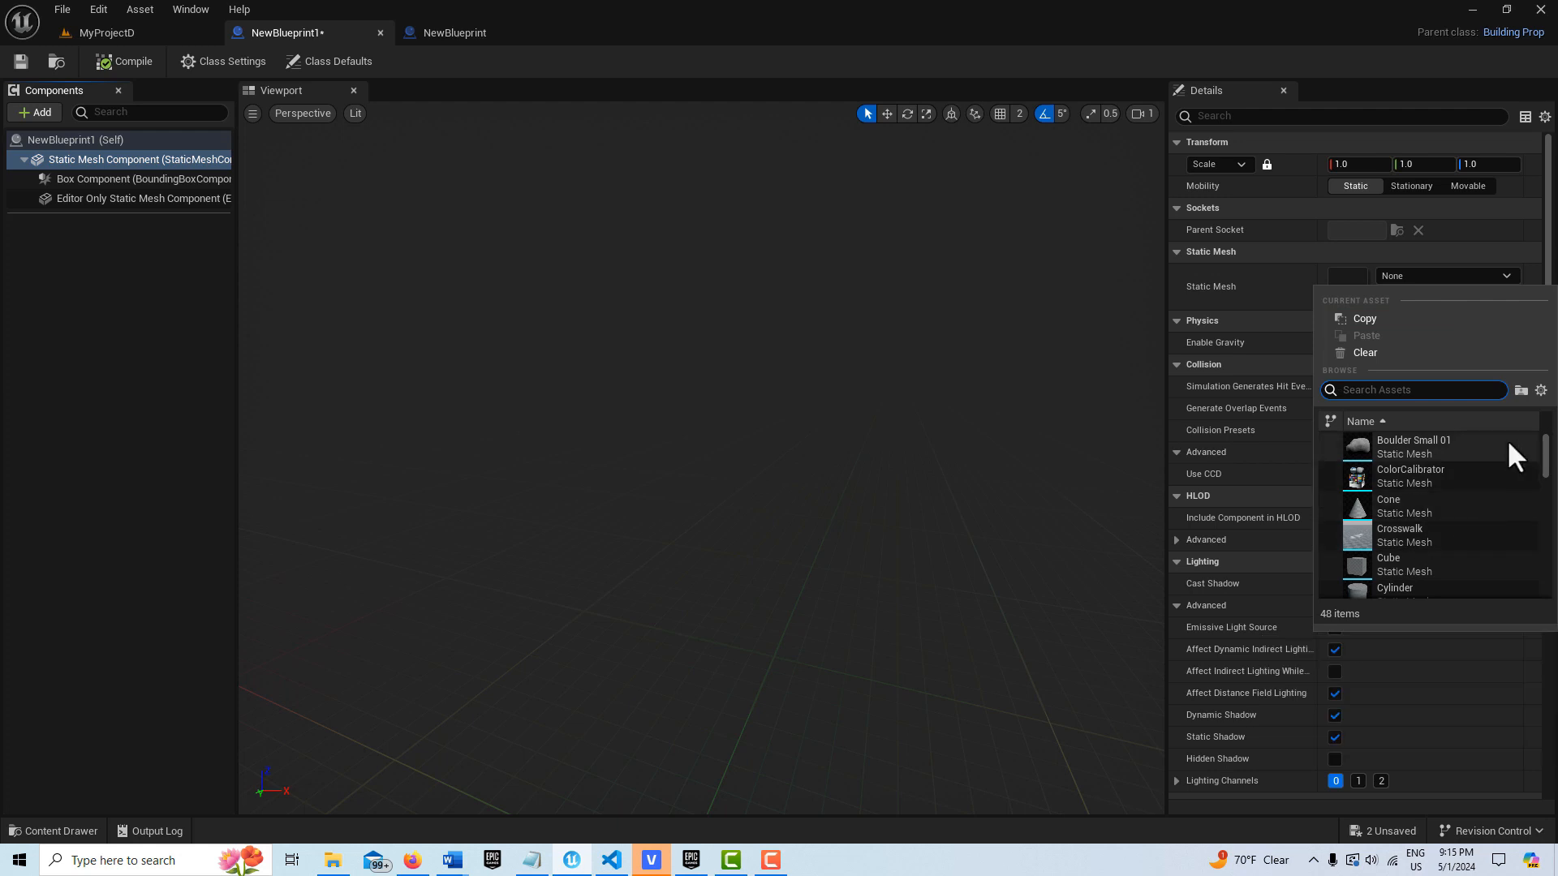
scroll("down", 3)
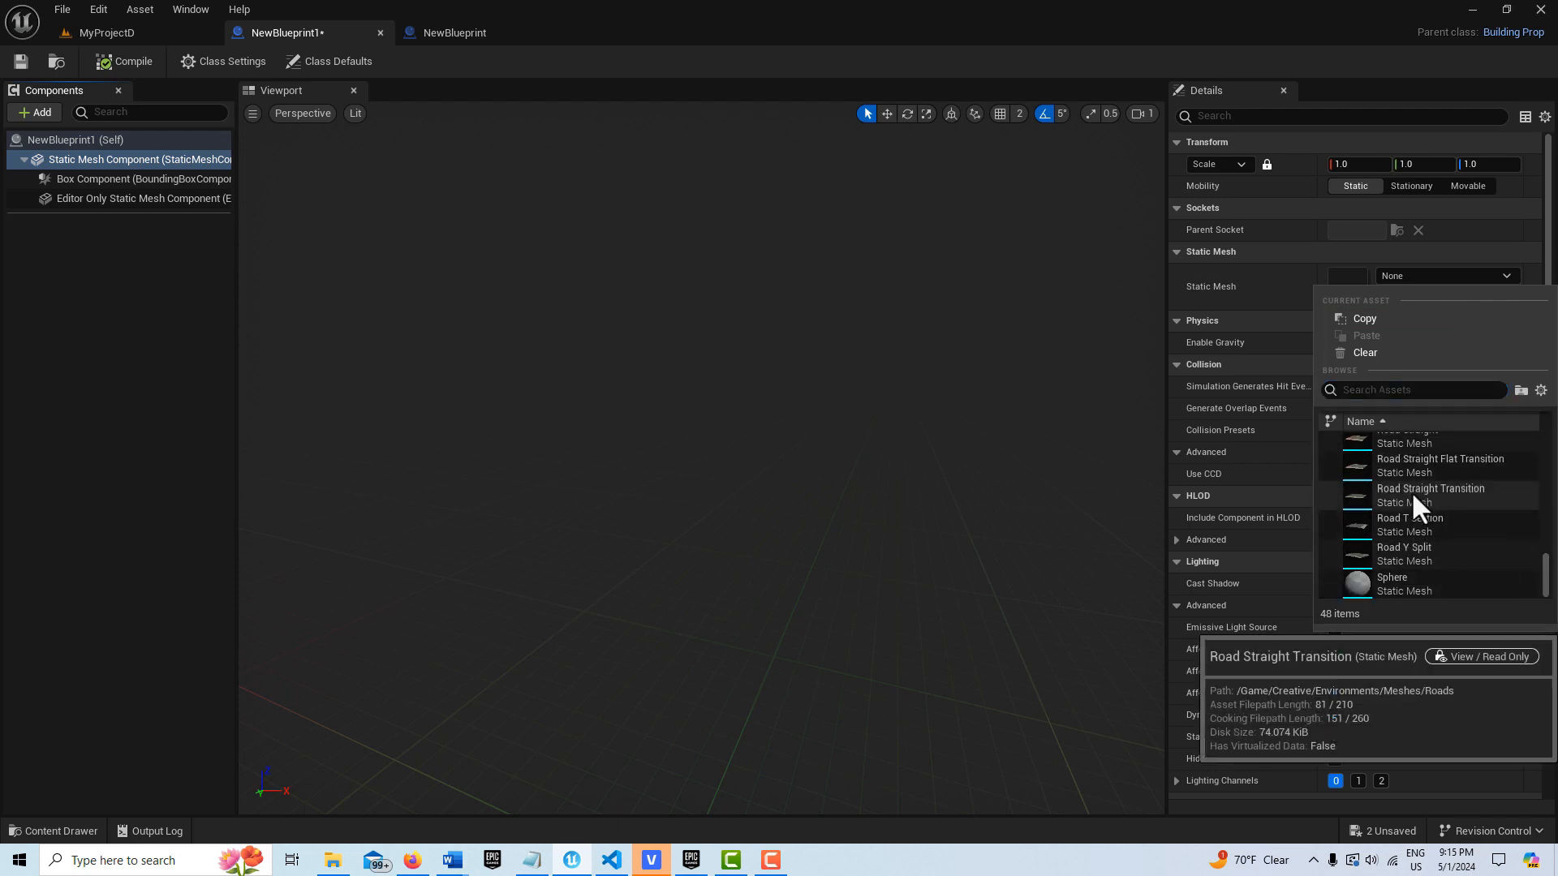
left_click(1430, 489)
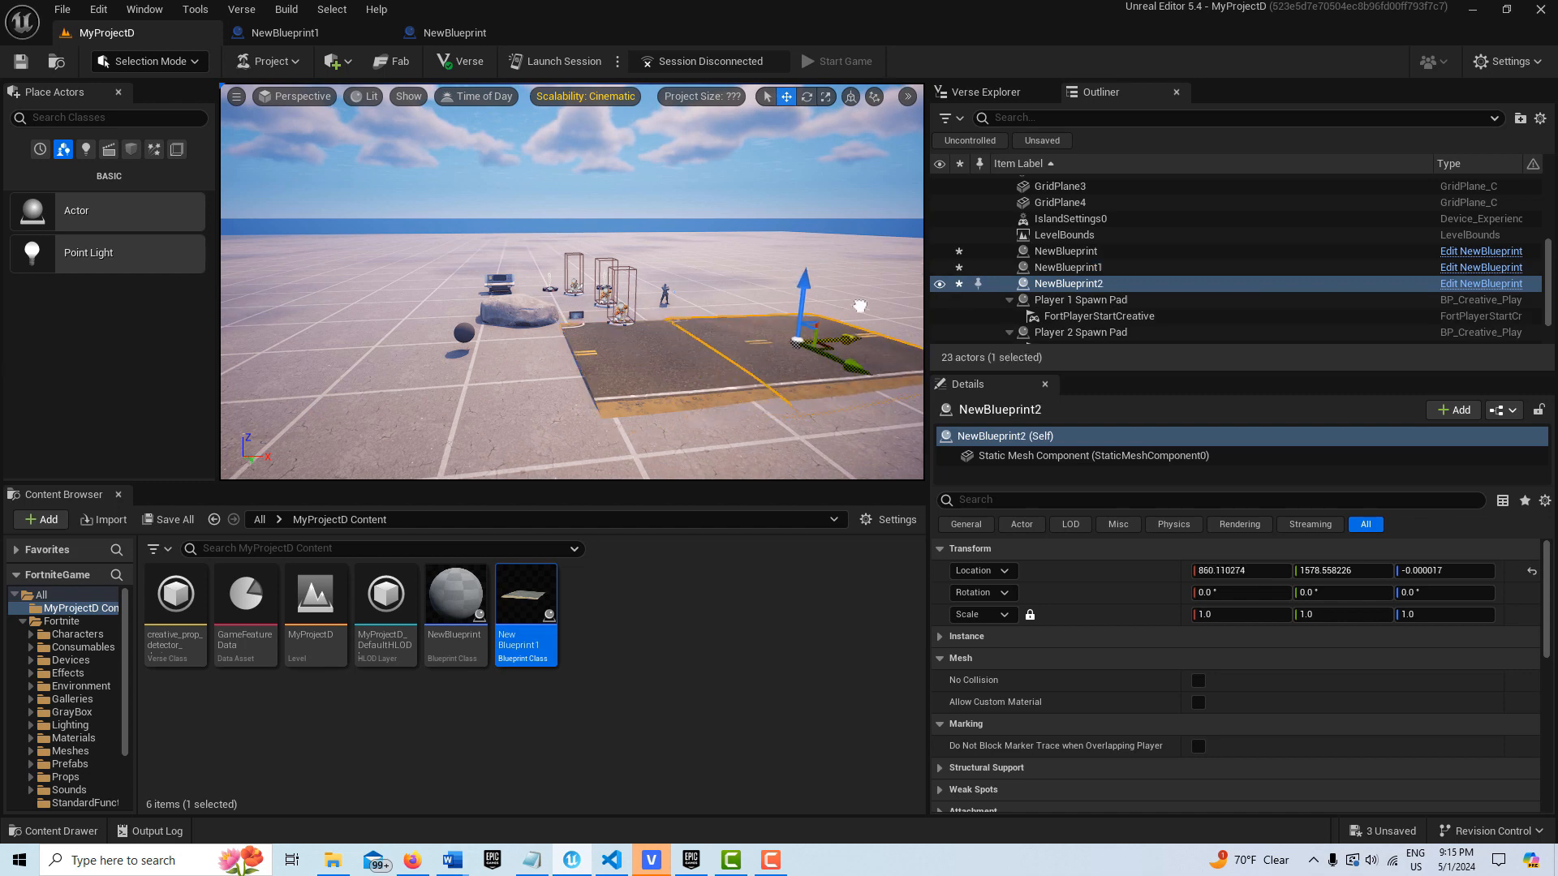
Alt-drag the road section to duplicate it as NewBlueprint3, extending the road
left_click_drag(805, 282, 860, 278)
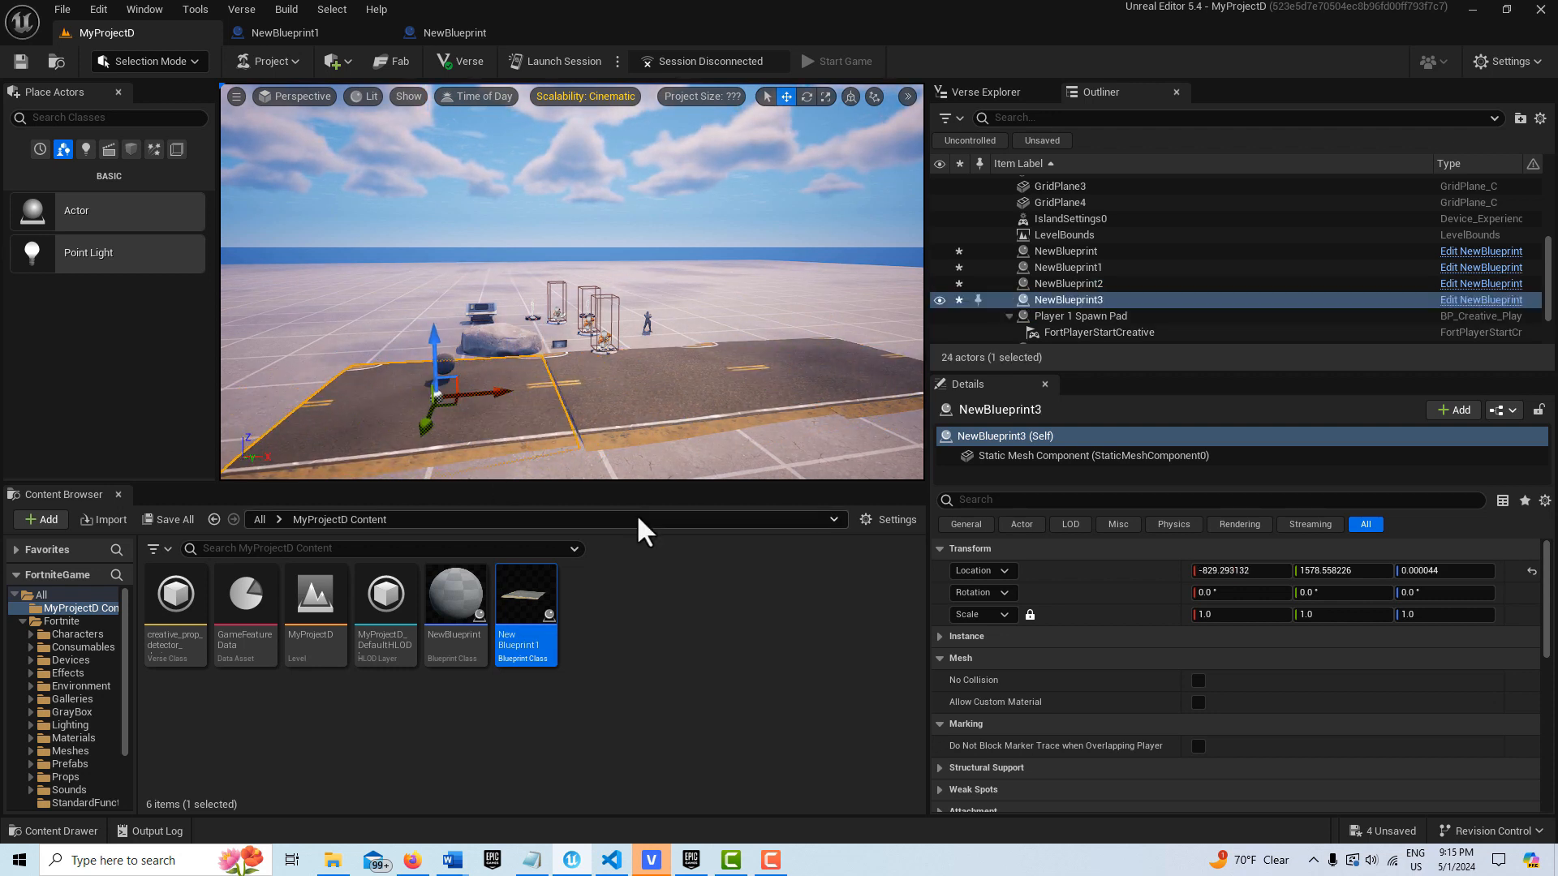
left_click(1059, 202)
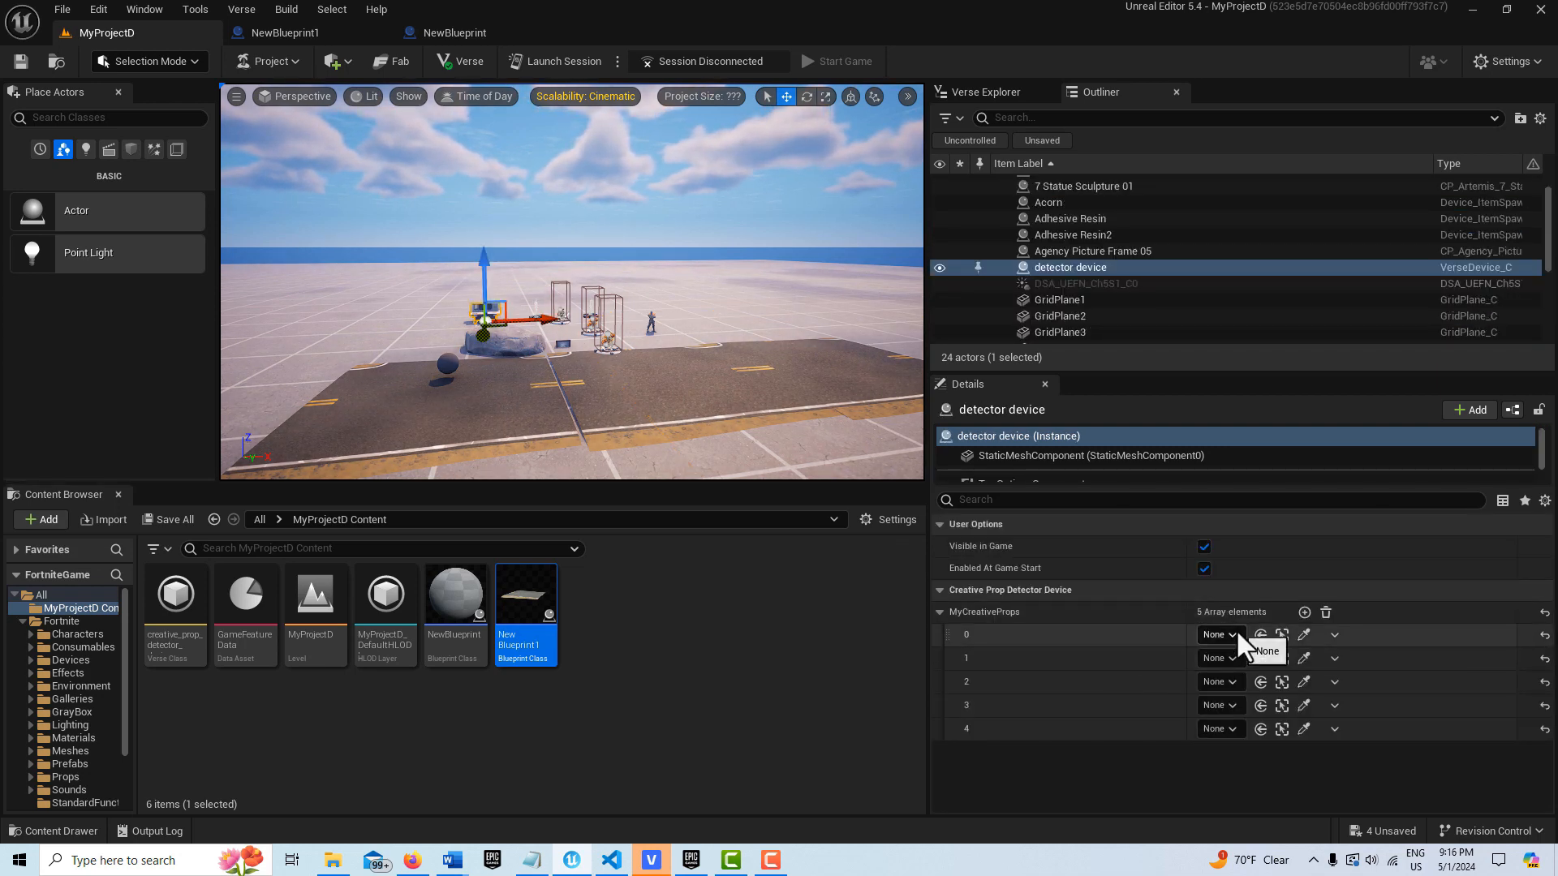
Set the detector device's MyCreativeProps element 0 to reference NewBlueprint3
left_click(1214, 634)
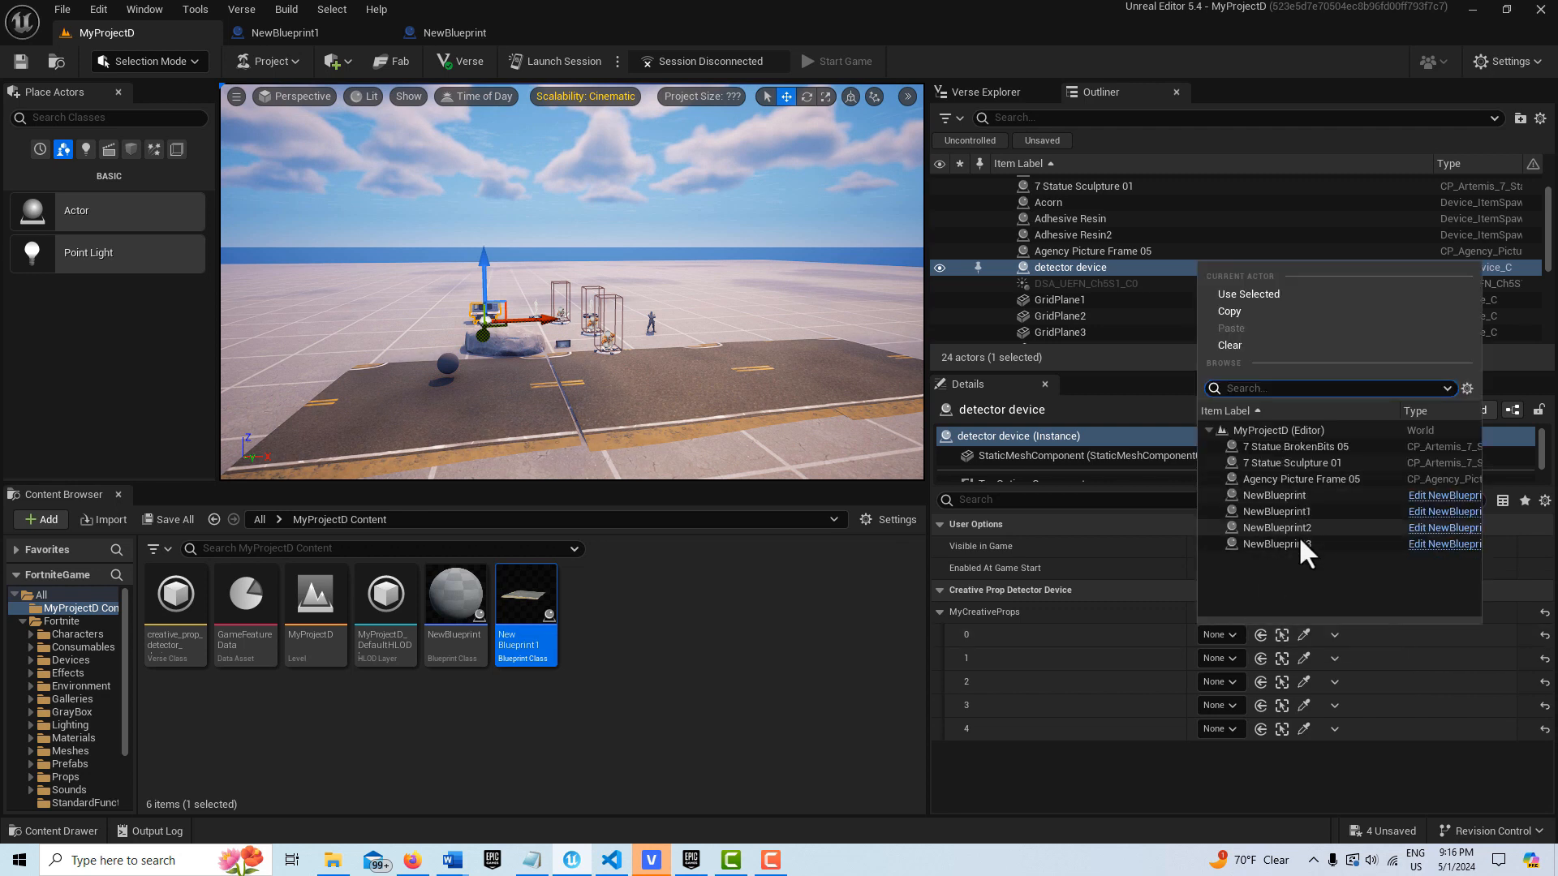
left_click(1276, 544)
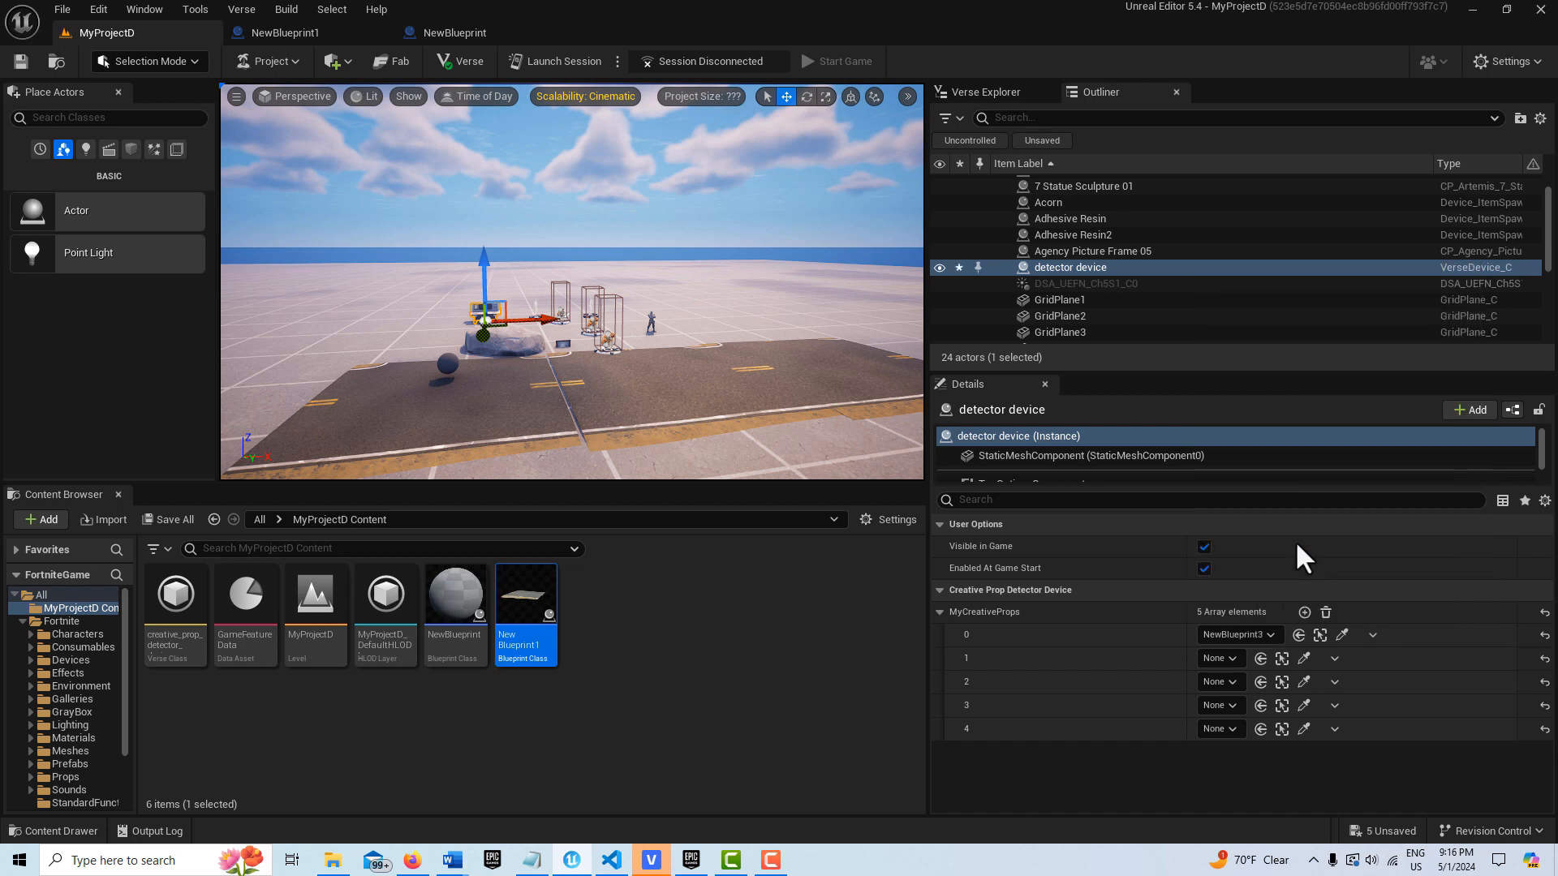